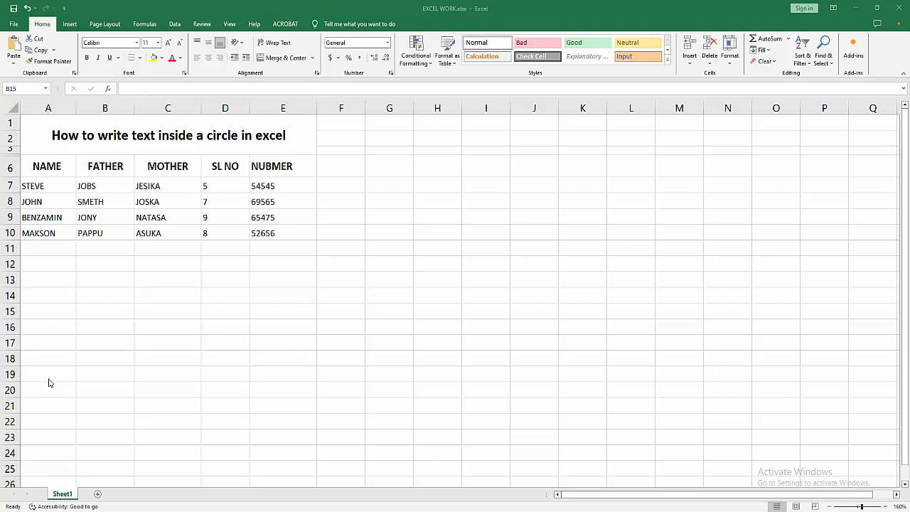
# Step: Draw a blue oval circle beside the table, spanning rows 12 to 21 near column H
pyautogui.click(224, 343)
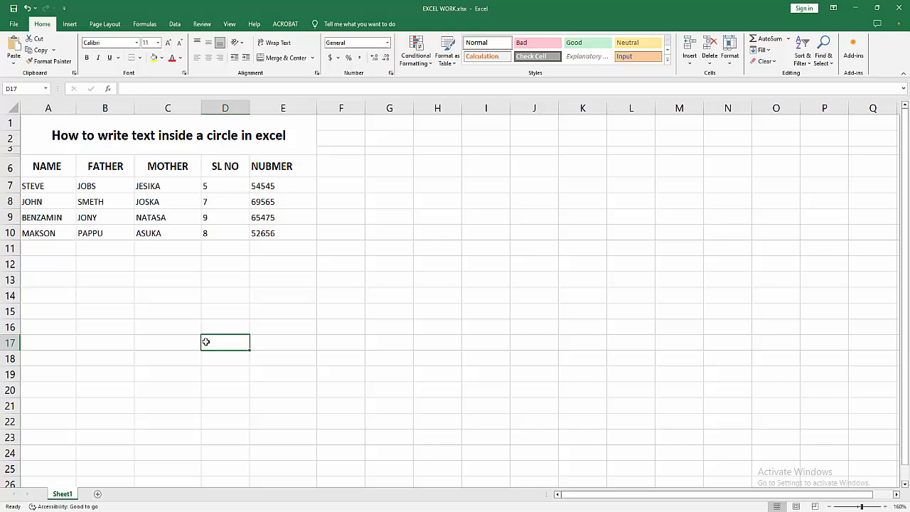
pyautogui.click(168, 374)
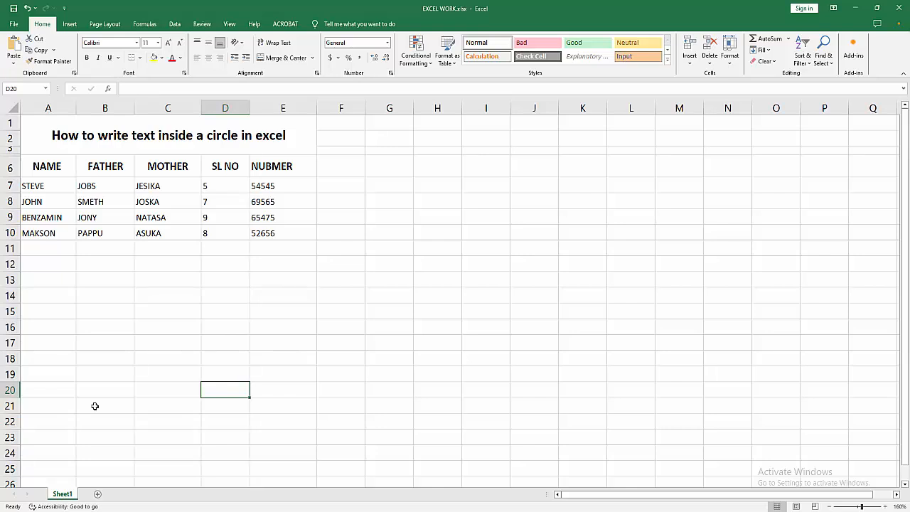
pyautogui.moveTo(101, 398)
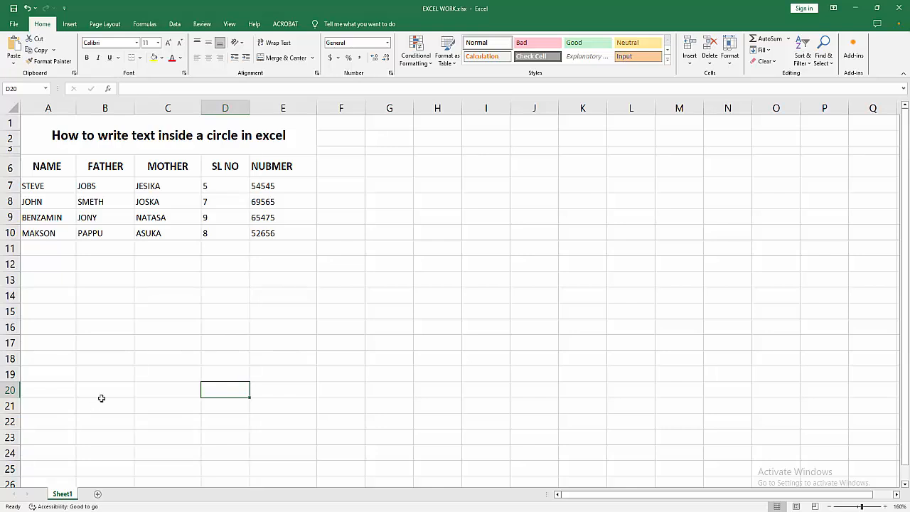
pyautogui.click(168, 327)
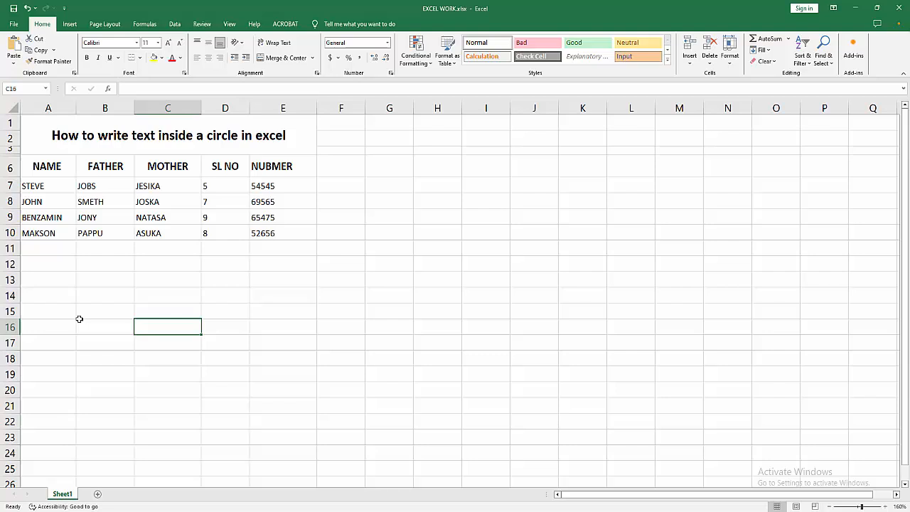
pyautogui.click(69, 24)
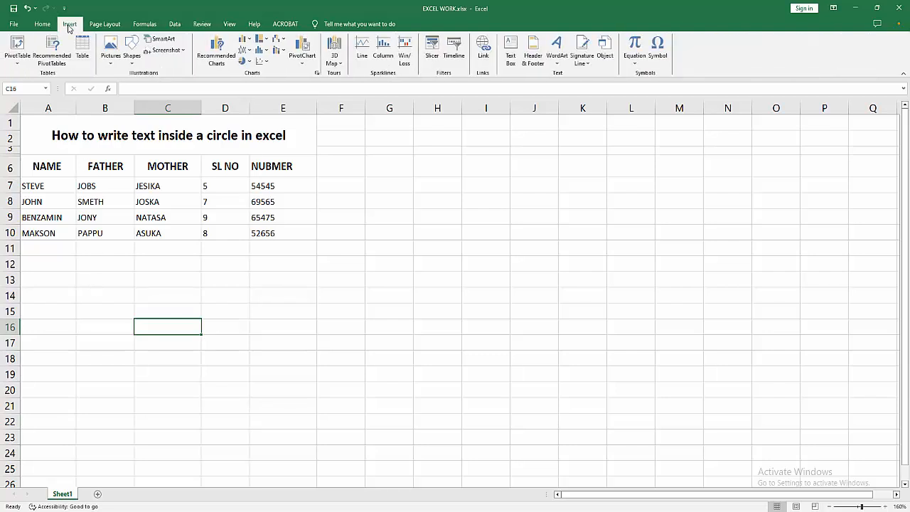
pyautogui.click(131, 50)
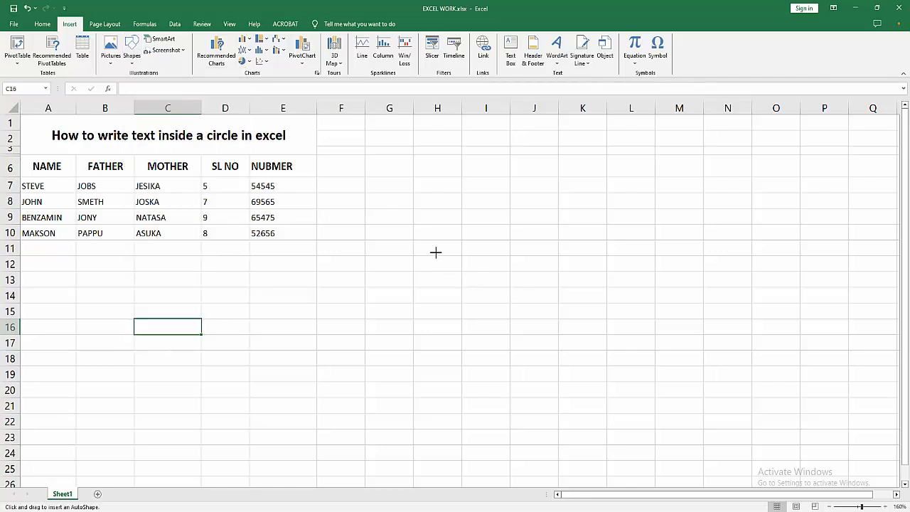
pyautogui.moveTo(374, 255); pyautogui.dragTo(517, 402)
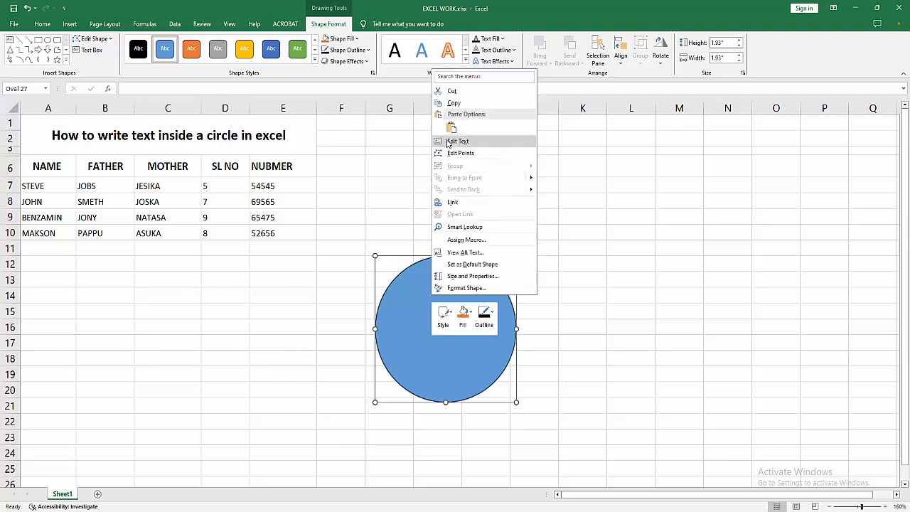
# Step: Type 'PDF TUTORIAL' inside the circle and select that text
pyautogui.click(458, 141)
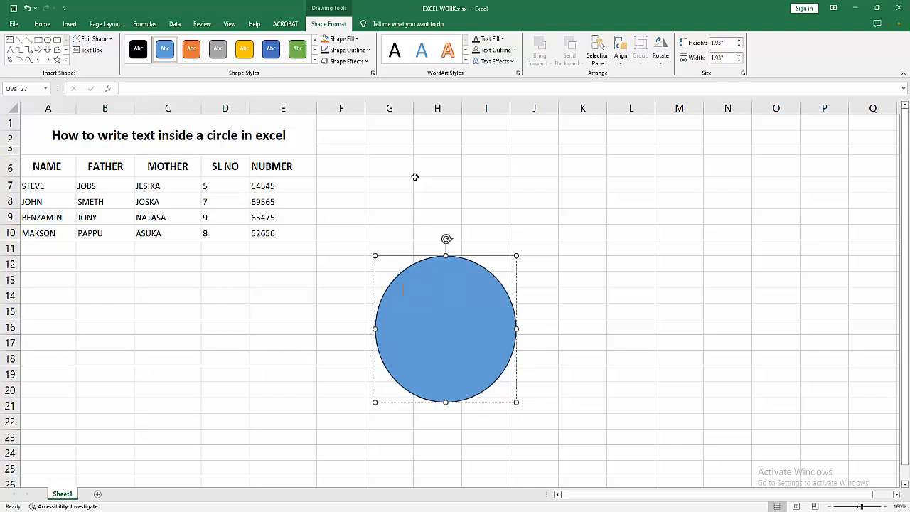
pyautogui.write('PDF TU')
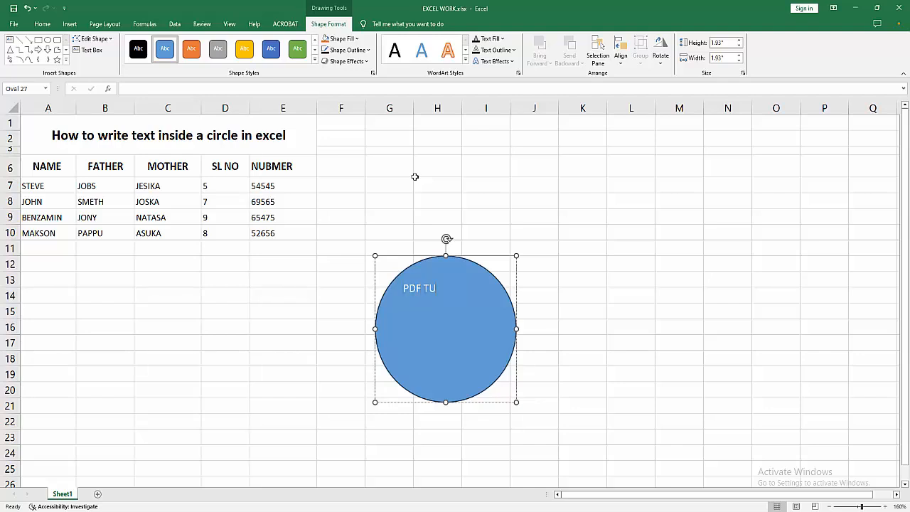
pyautogui.write('TORIAL')
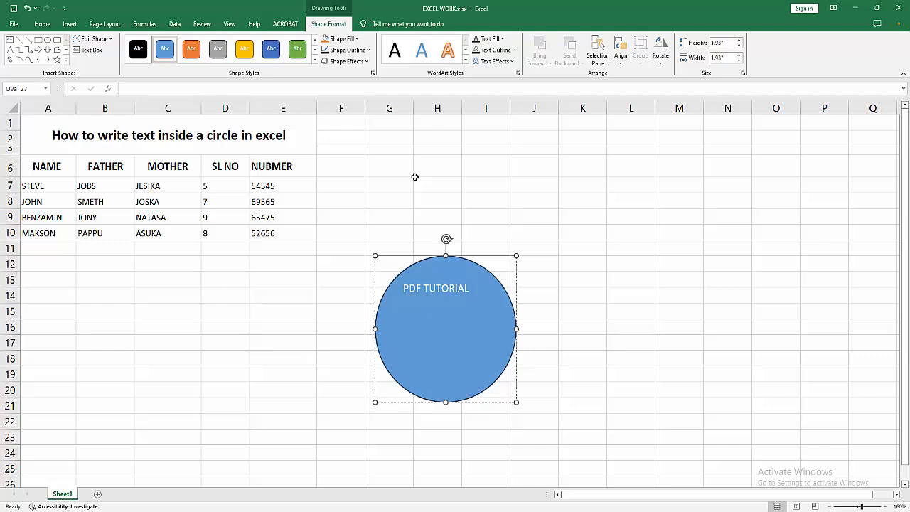
pyautogui.doubleClick(436, 288)
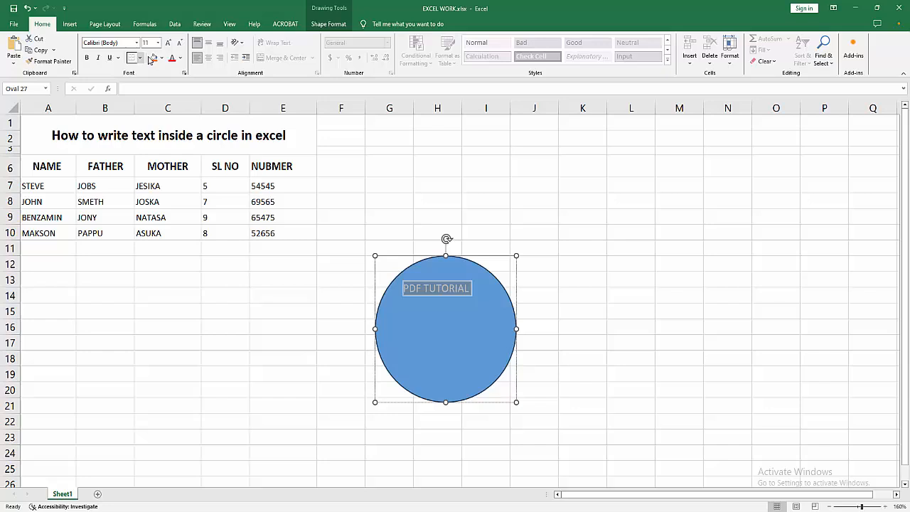
# Step: Center the 'PDF TUTORIAL' text within the circle, then deselect the shape to view it
pyautogui.click(168, 43)
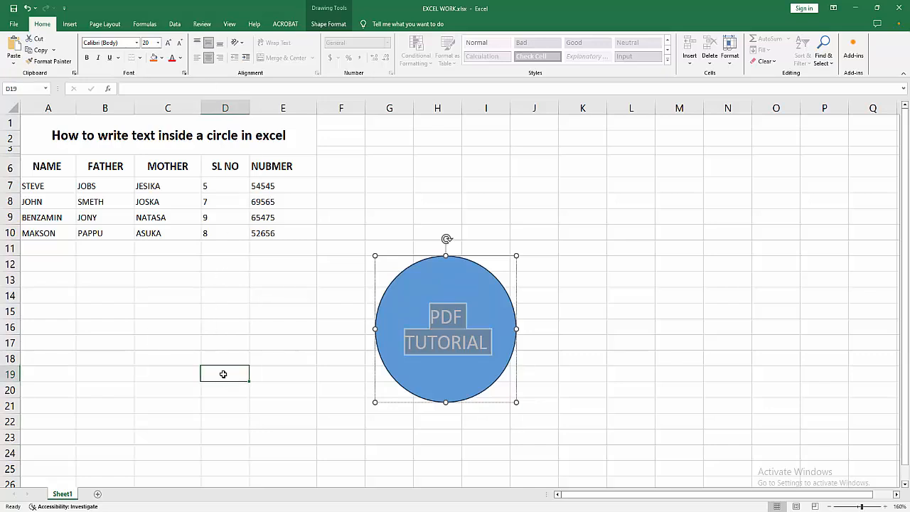
pyautogui.click(224, 374)
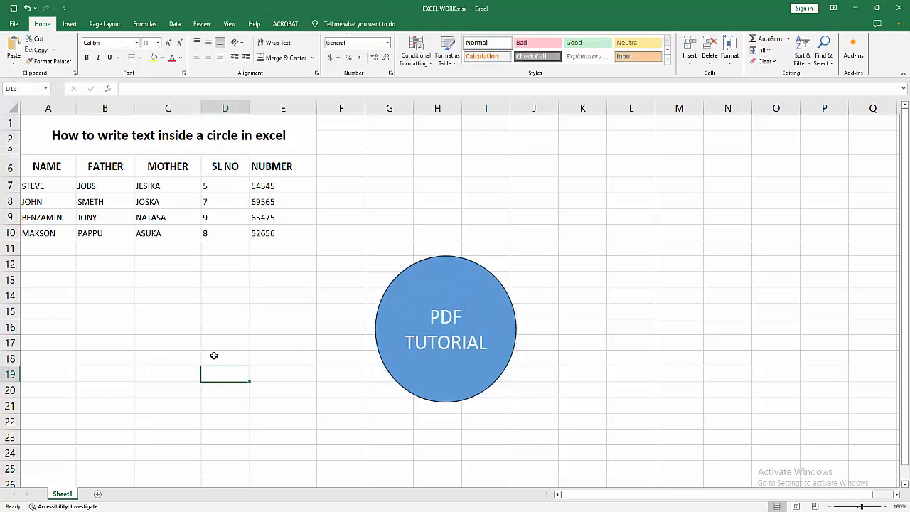